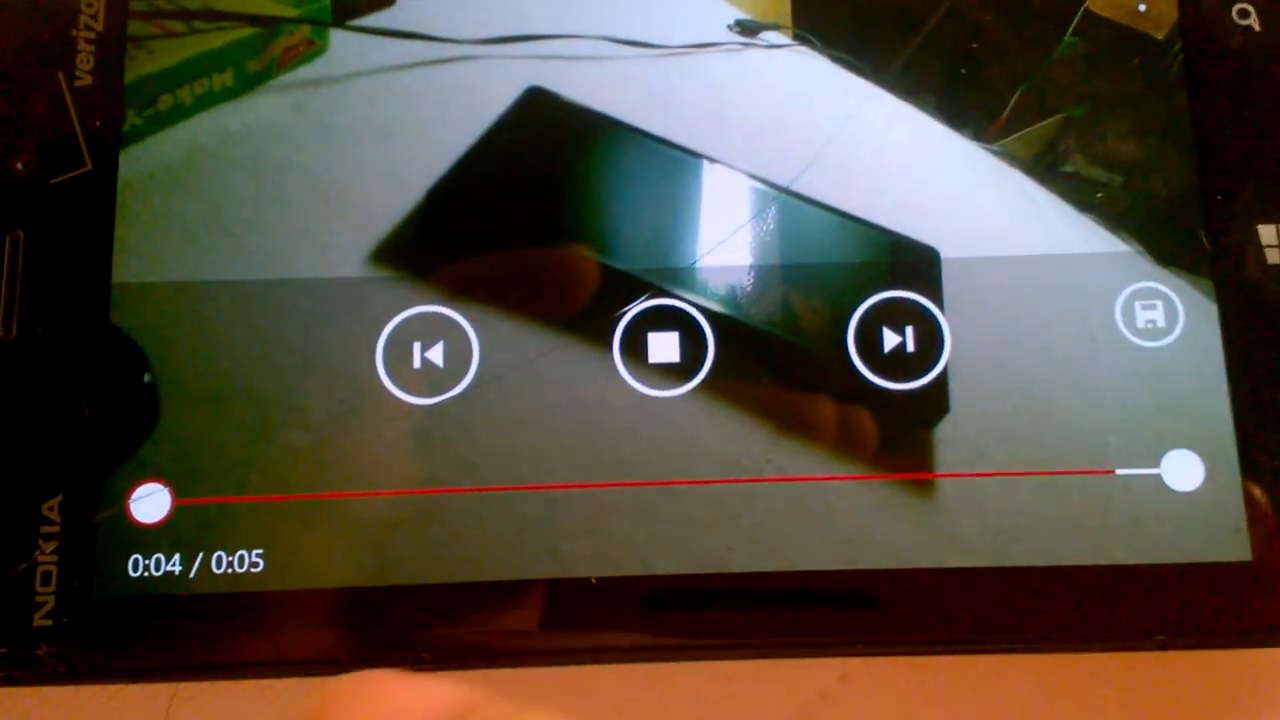
# - Preview the 5-second clip, then drag the start handle inward to begin trimming to the middle
pyautogui.click(660, 348)
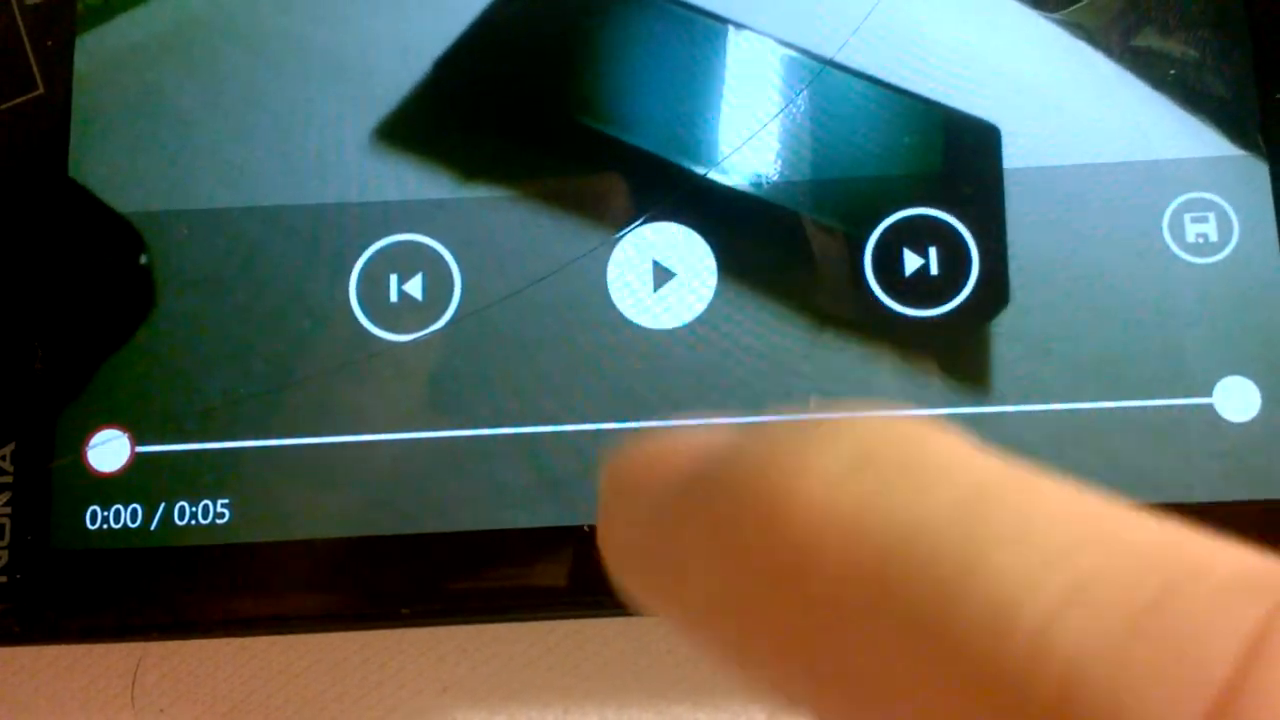
pyautogui.click(658, 276)
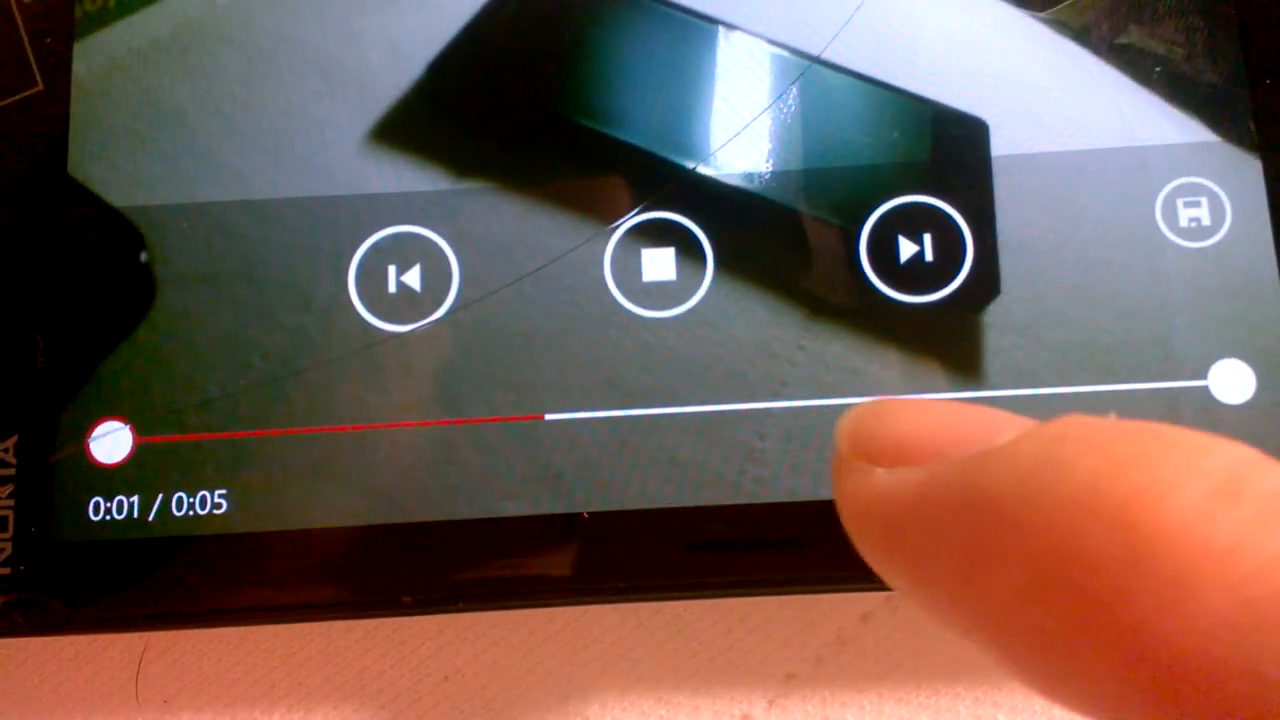
pyautogui.click(654, 264)
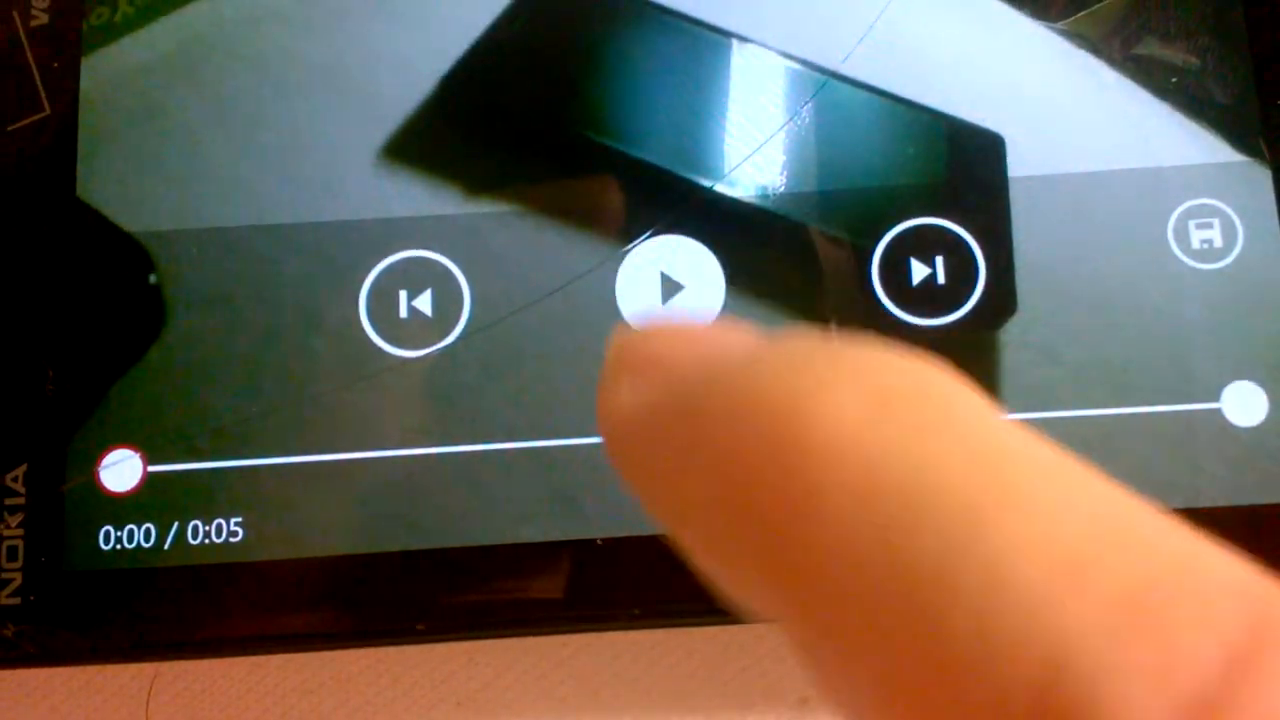
pyautogui.click(664, 290)
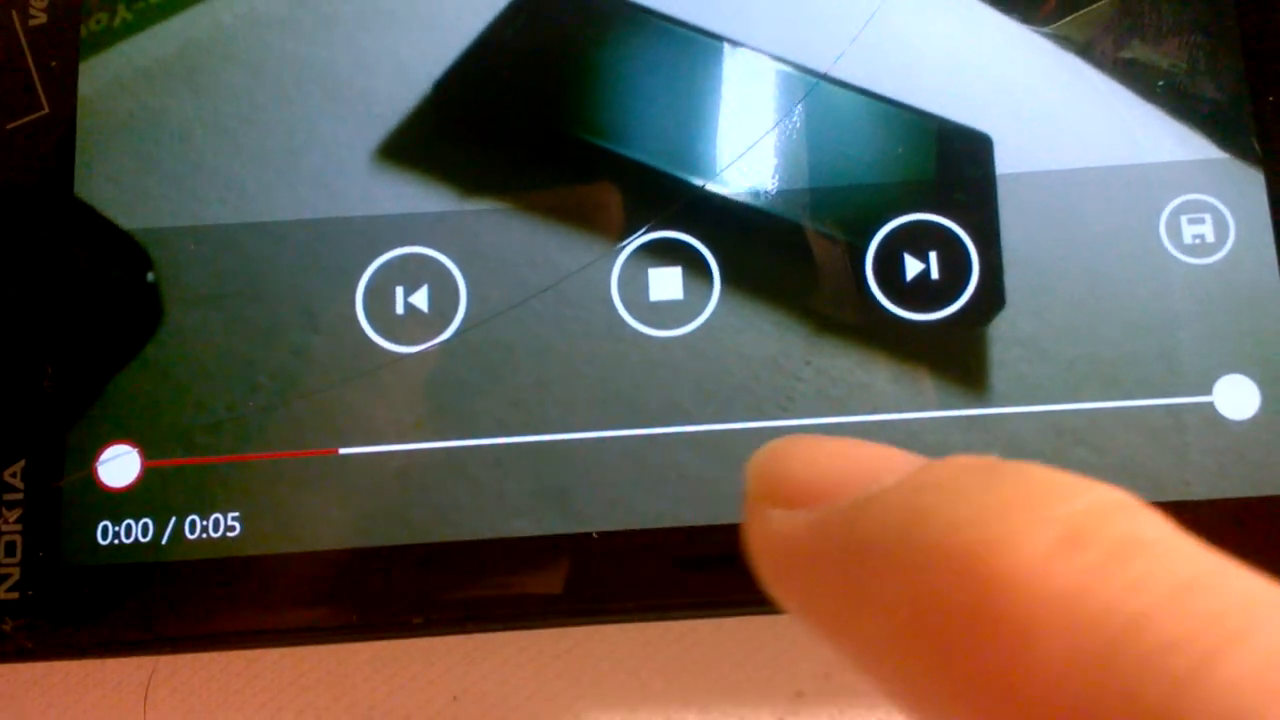
pyautogui.click(660, 284)
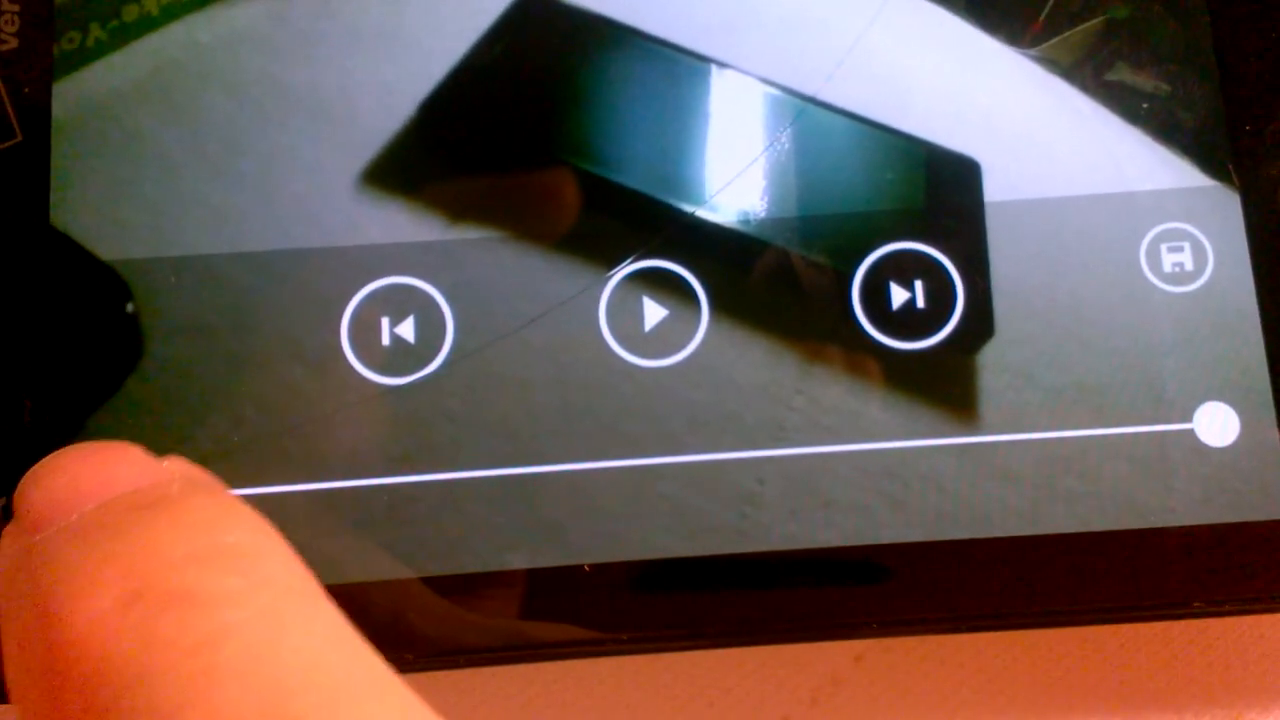
pyautogui.moveTo(1184, 424); pyautogui.dragTo(276, 496)
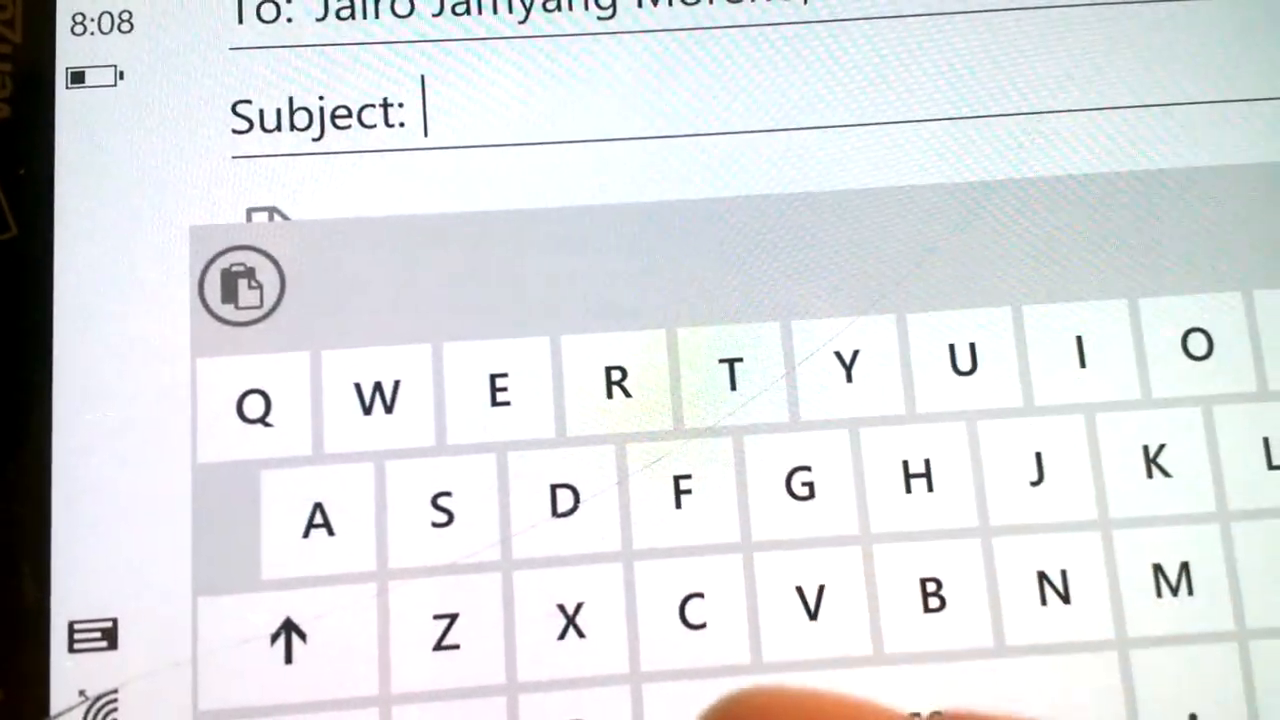
# - Enter the subject 'V' for the email carrying the trimmed clip attachment
pyautogui.write('V')
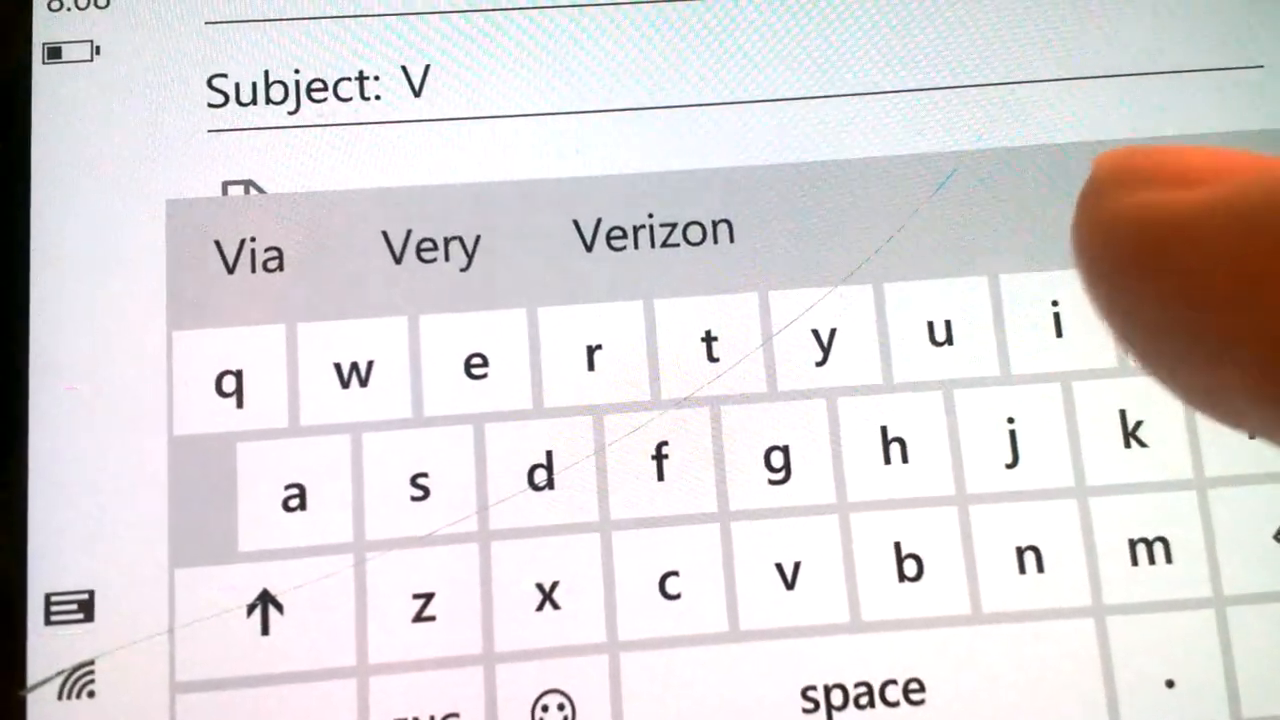
pyautogui.click(1010, 430)
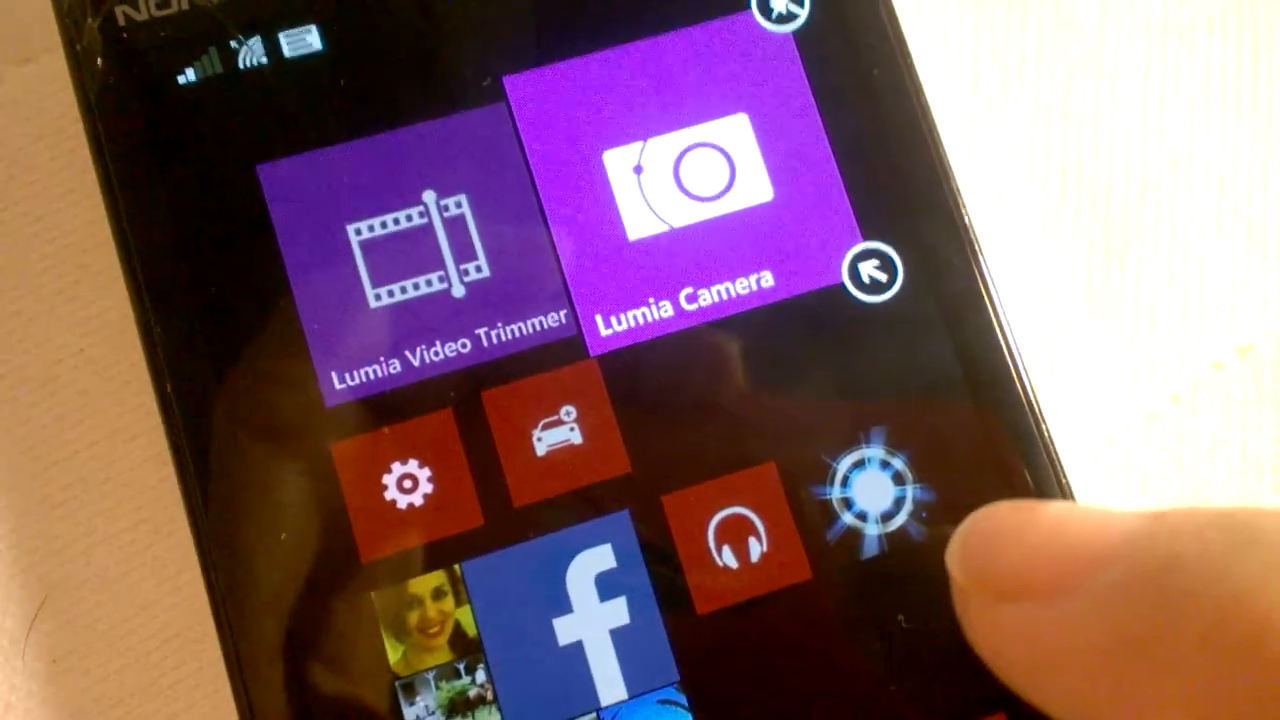
# - Scroll the Start screen to reveal the Facebook notification tile beneath the Lumia apps
pyautogui.scroll(-3)
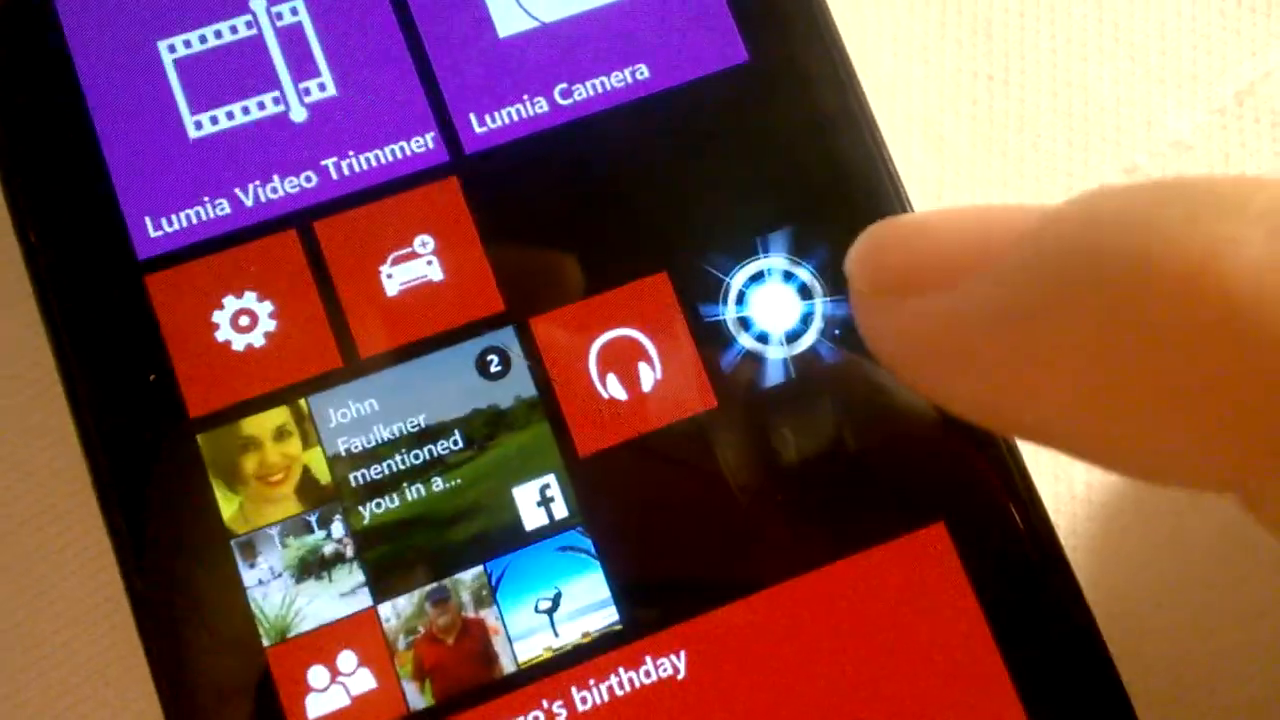